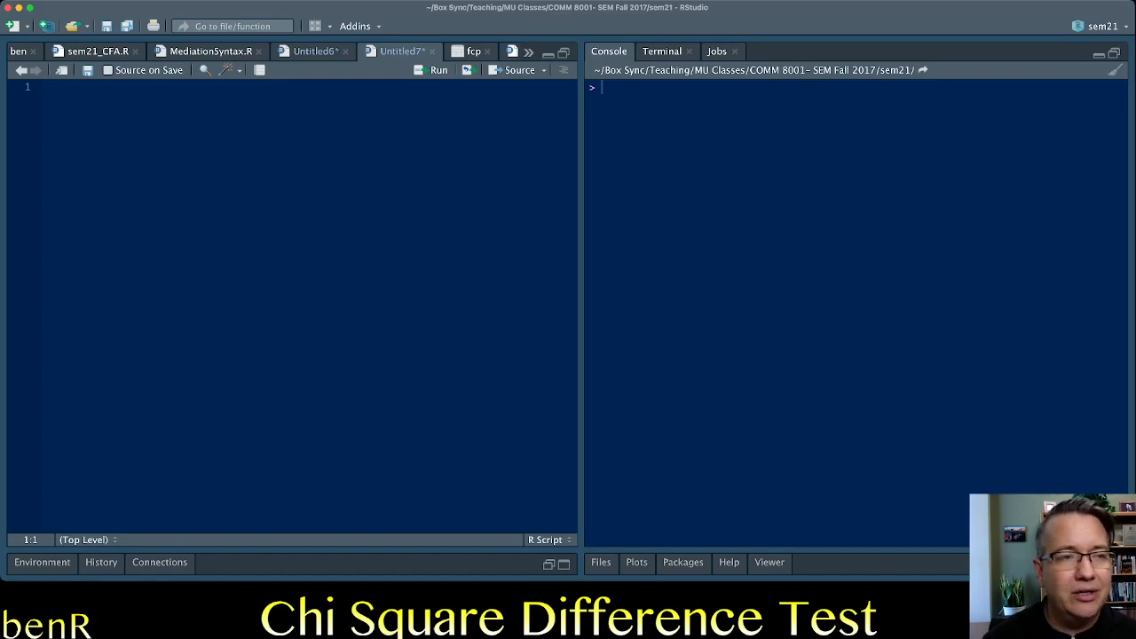
Step: Define mod1's measurement model: pol =~ PolP1 + PolP2 + PolP3
type("mod1 <- '")
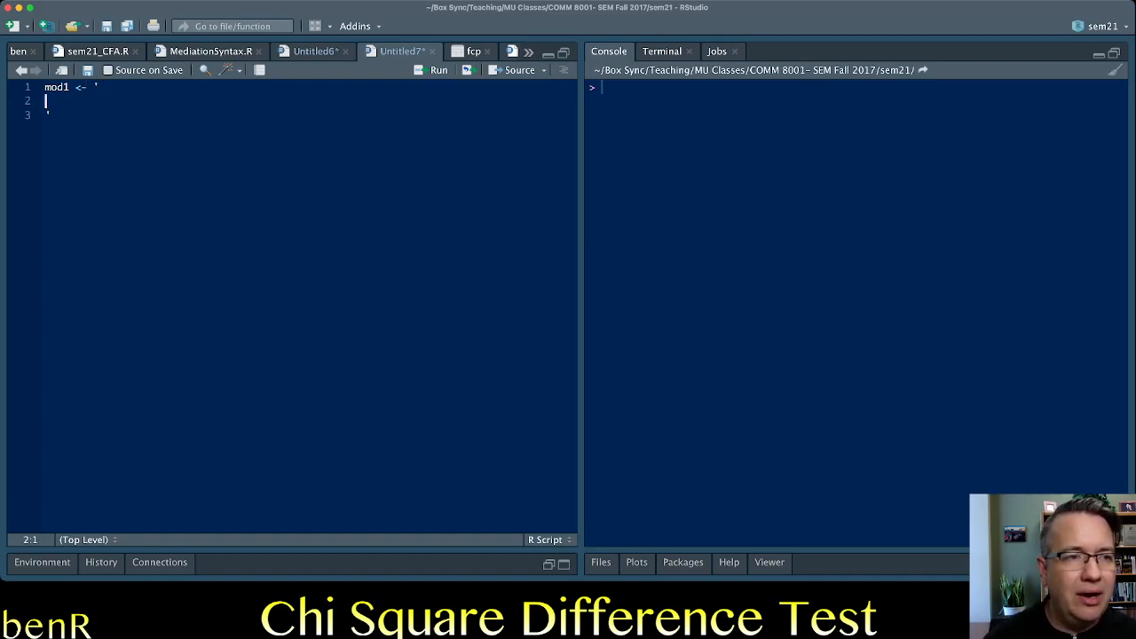
type("pol")
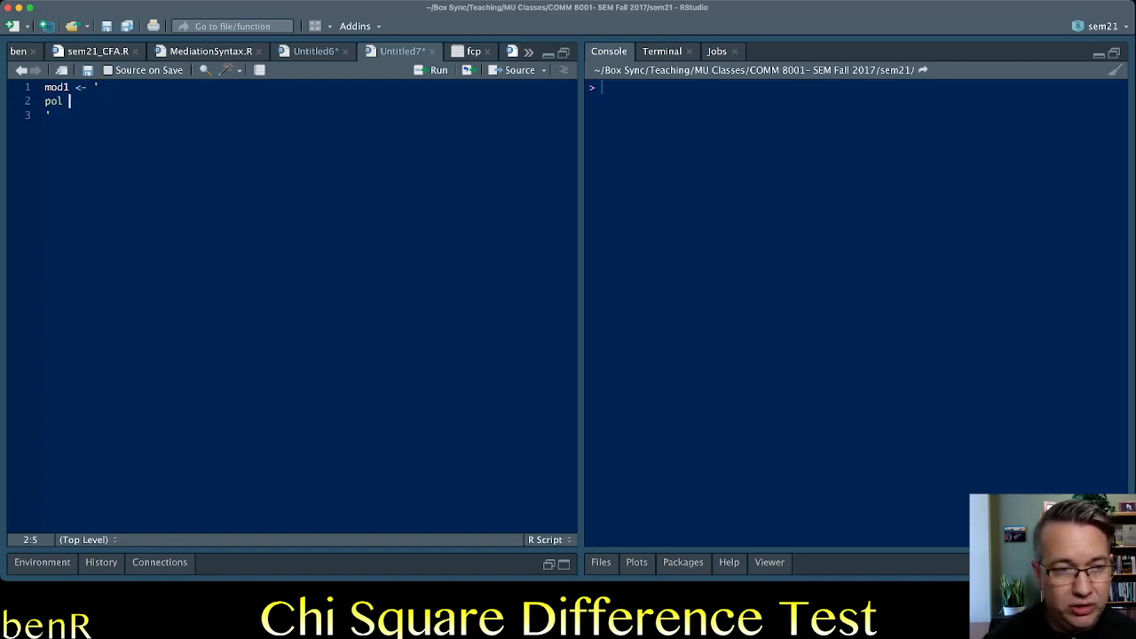
type("=~ PolP1")
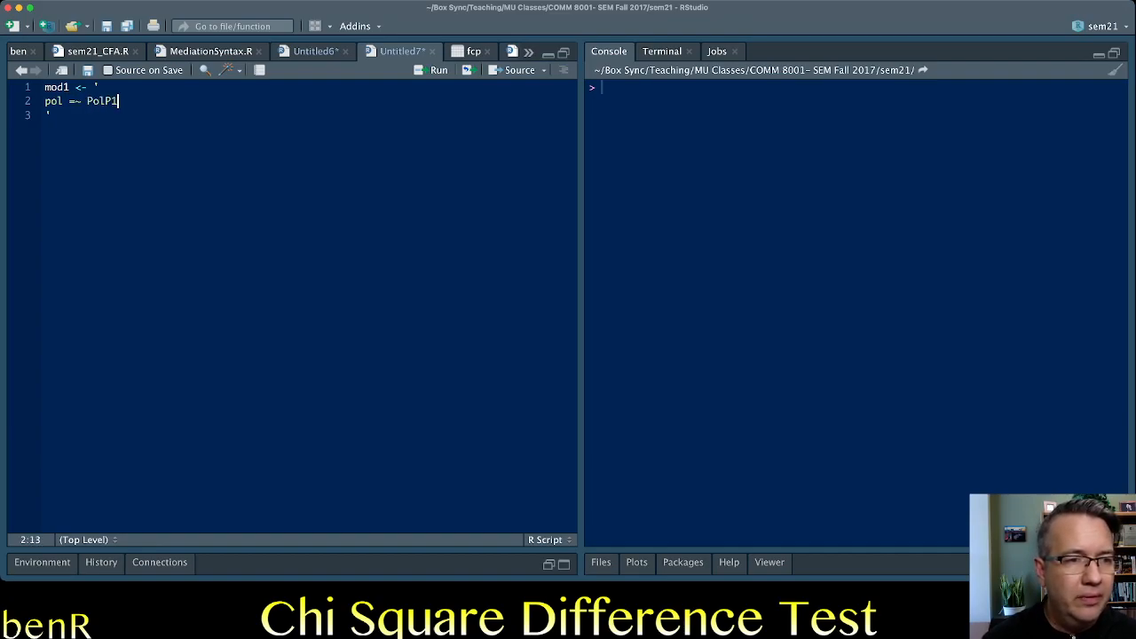
type("+ PolP2")
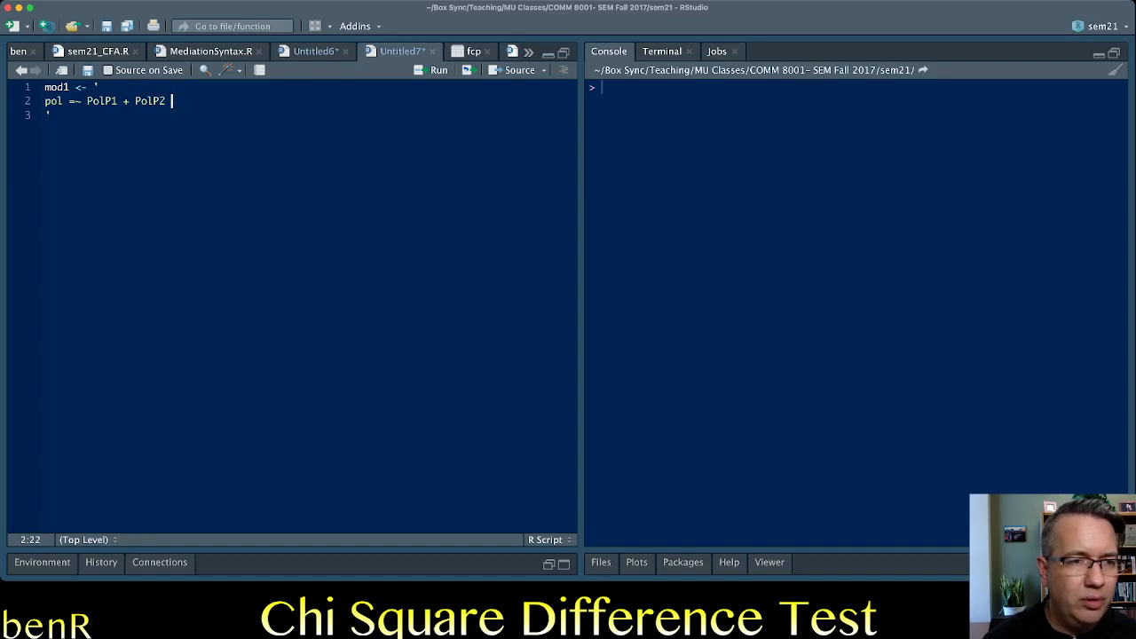
type("+Po")
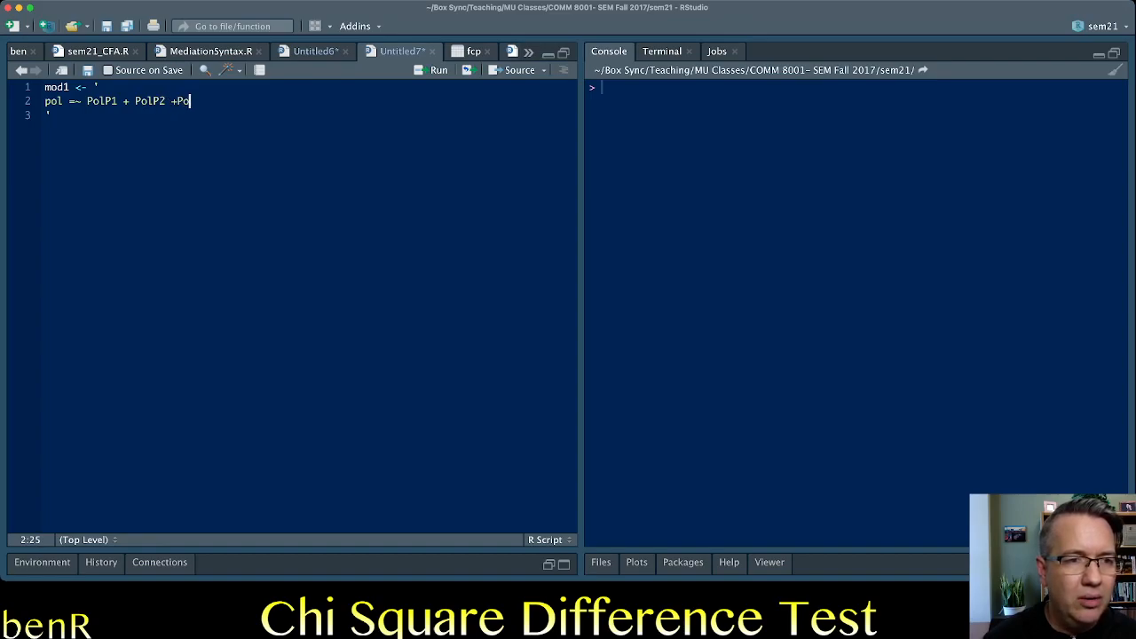
type("lP3")
type("so ~")
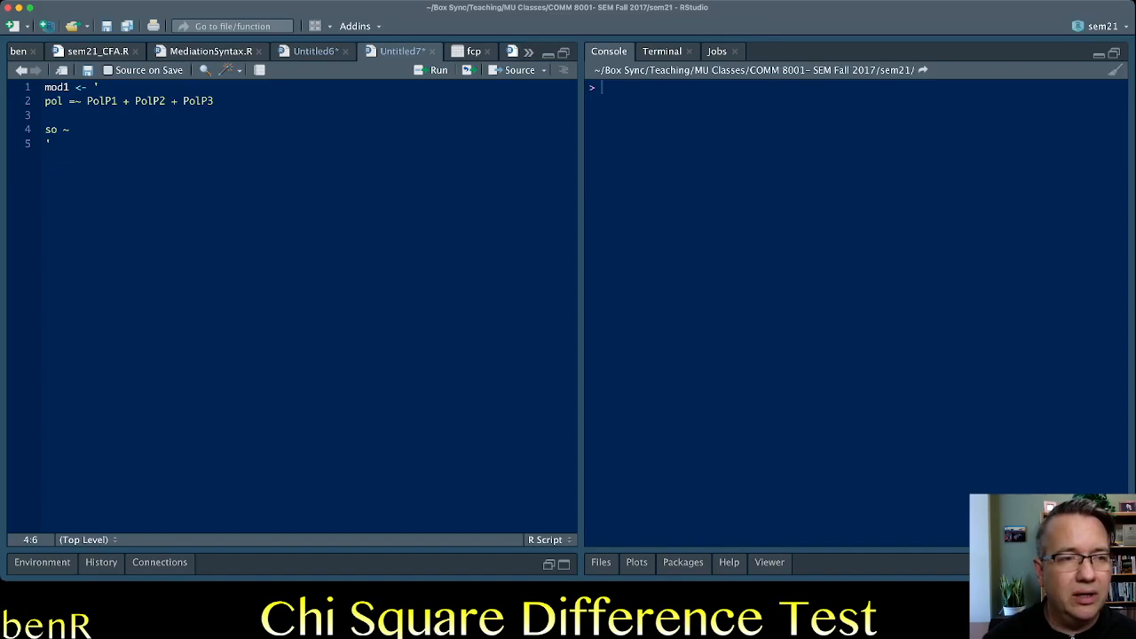
Step: Add the regressions so ~ GoodC and pol ~ so to mod1
type("GoodC")
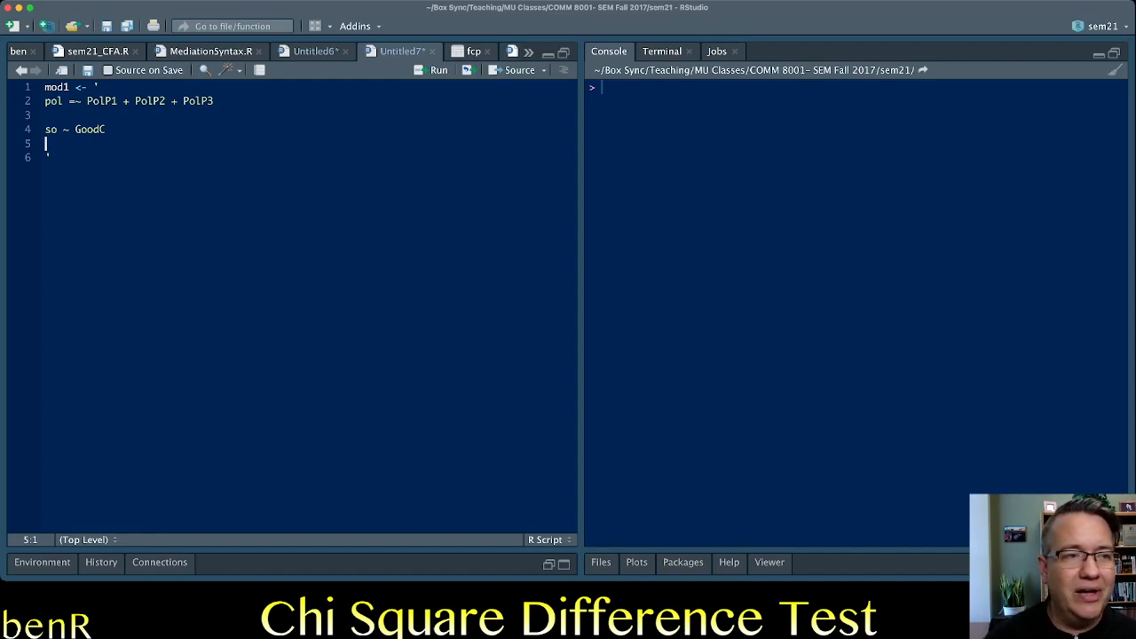
type("pol")
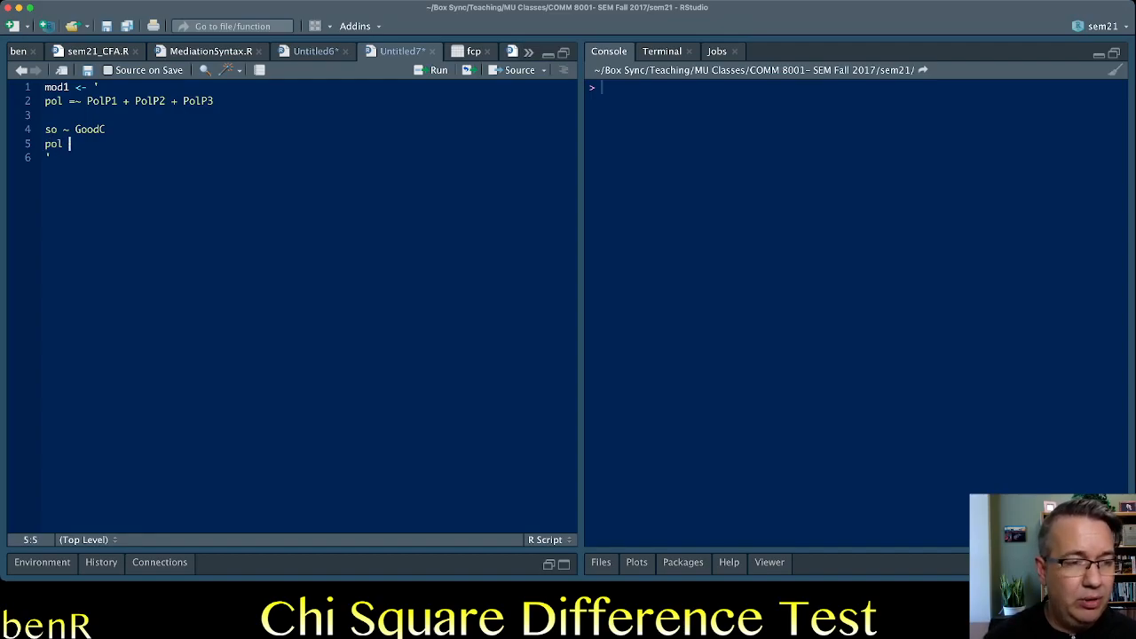
type("~ so")
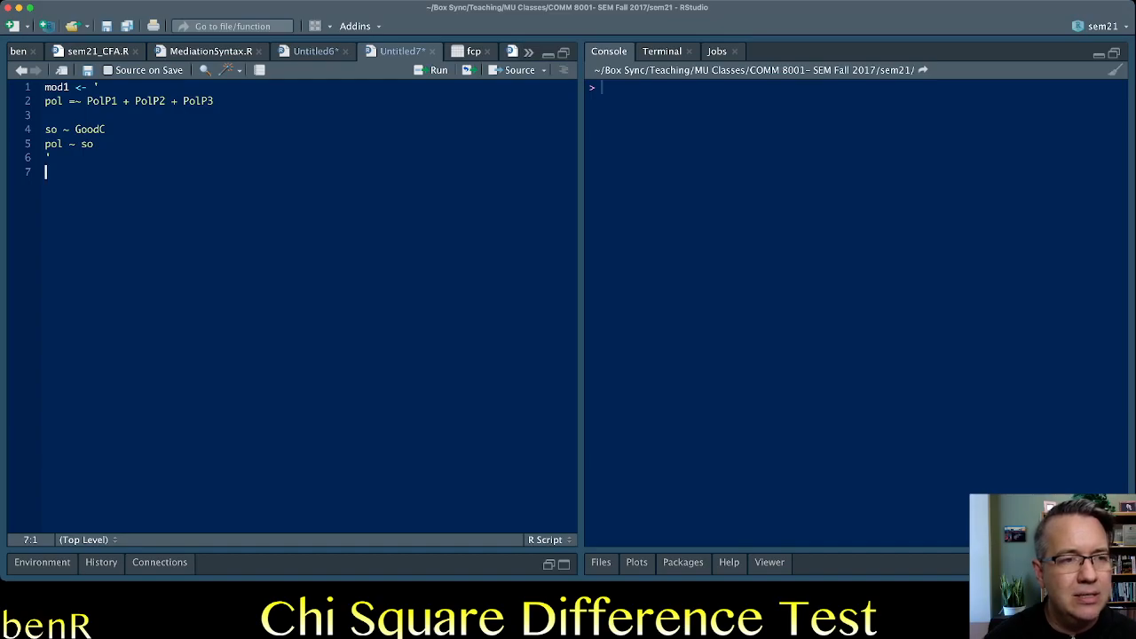
Step: Fit mod1 to the ben data as fit1 with sem() and std.lv=T
type("fi1 <-")
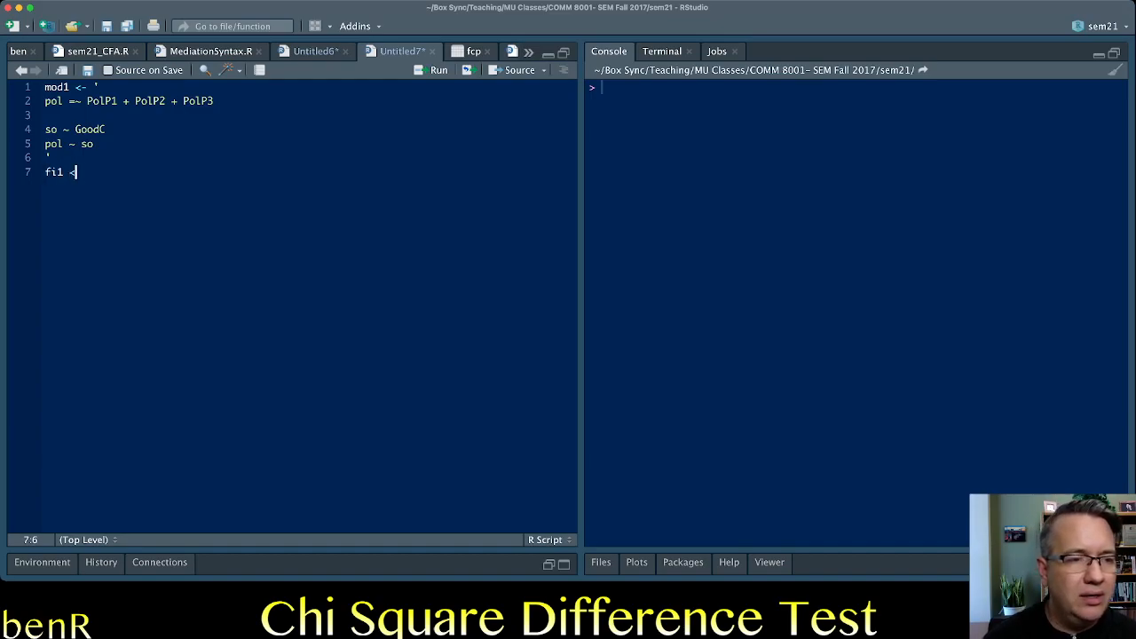
type("sem(")
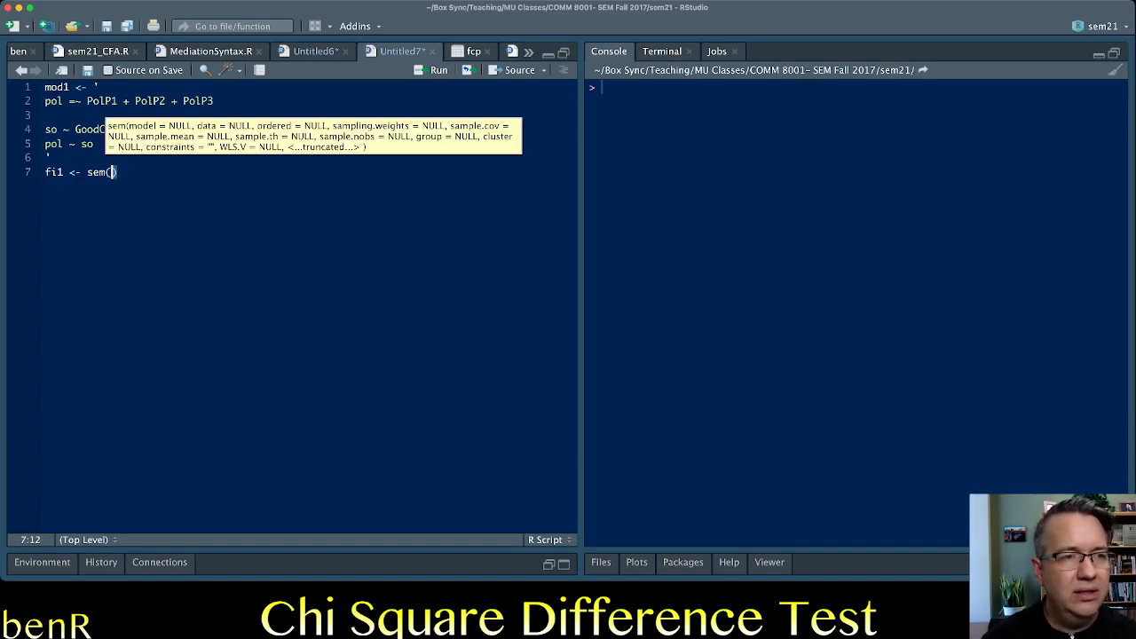
type("mod1, data")
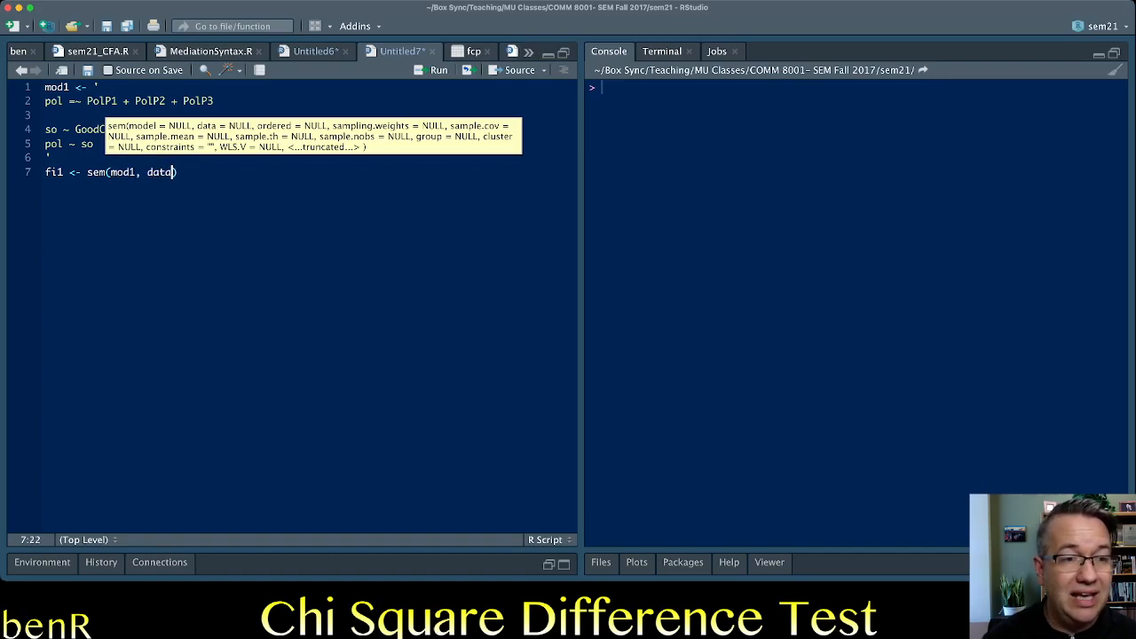
type("=ben, s")
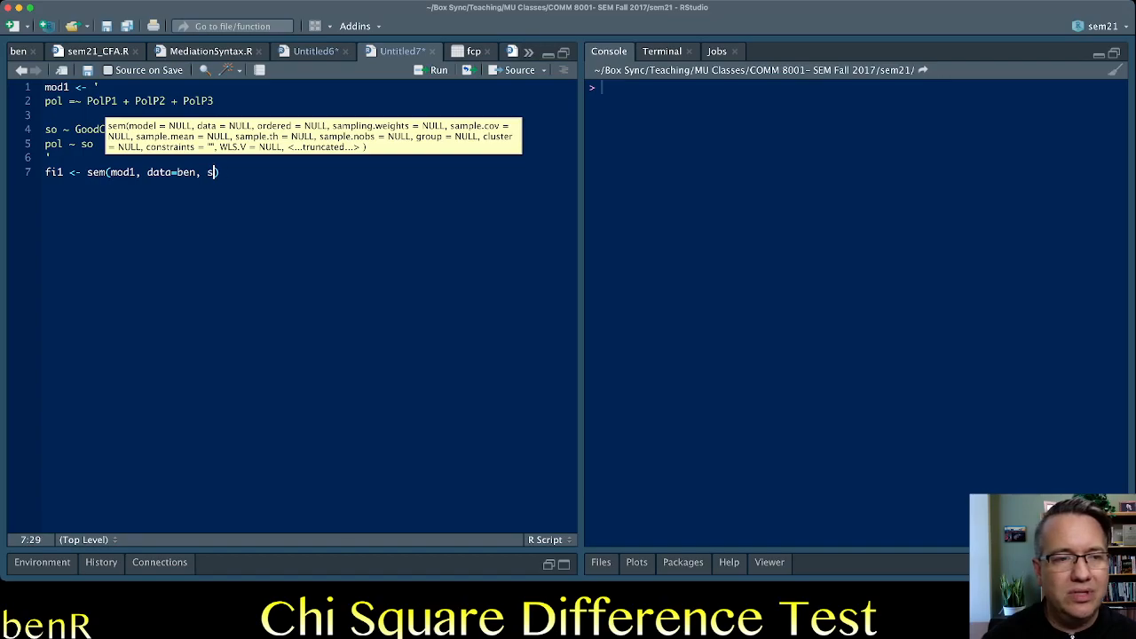
type("td.lv=")
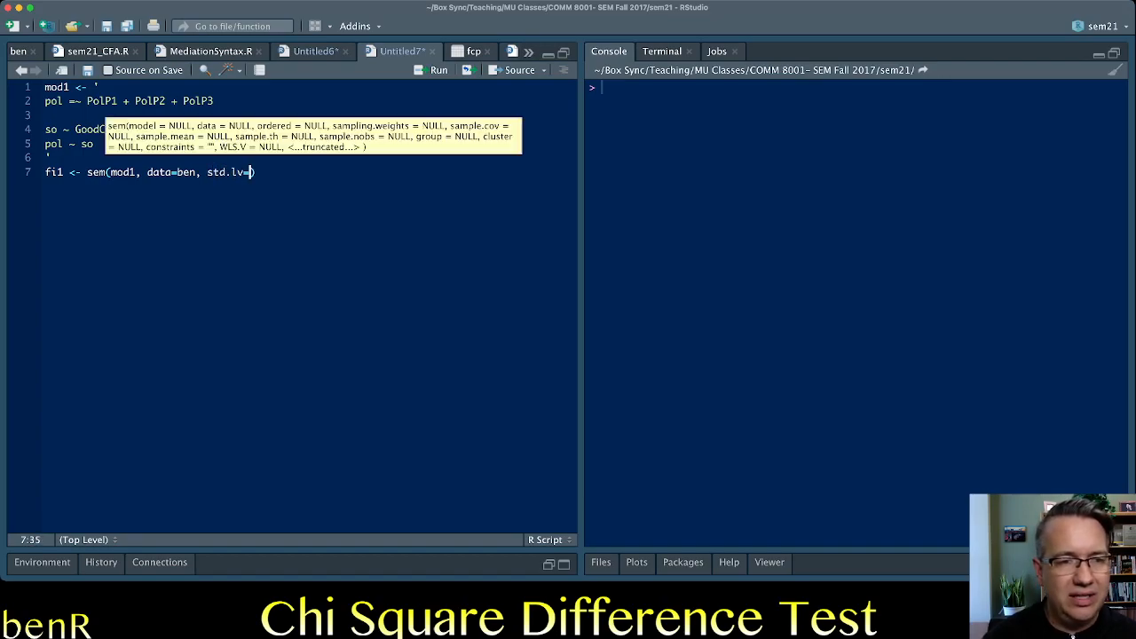
type("T")
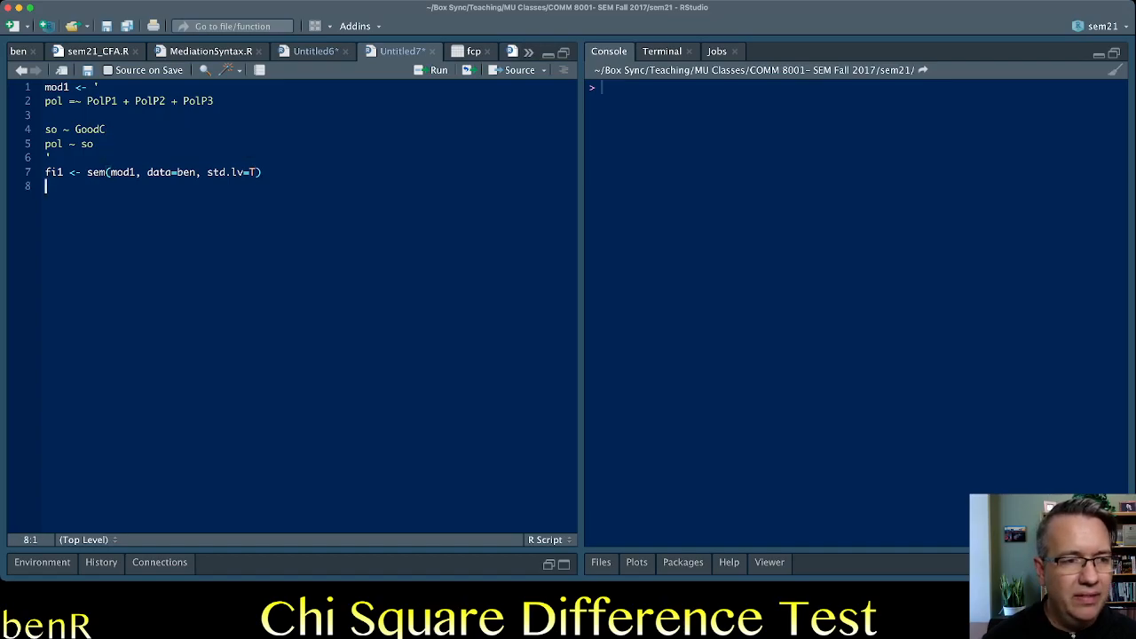
Step: Write summary(fit1) requesting fit, standardized and rsquare output
type("summary(")
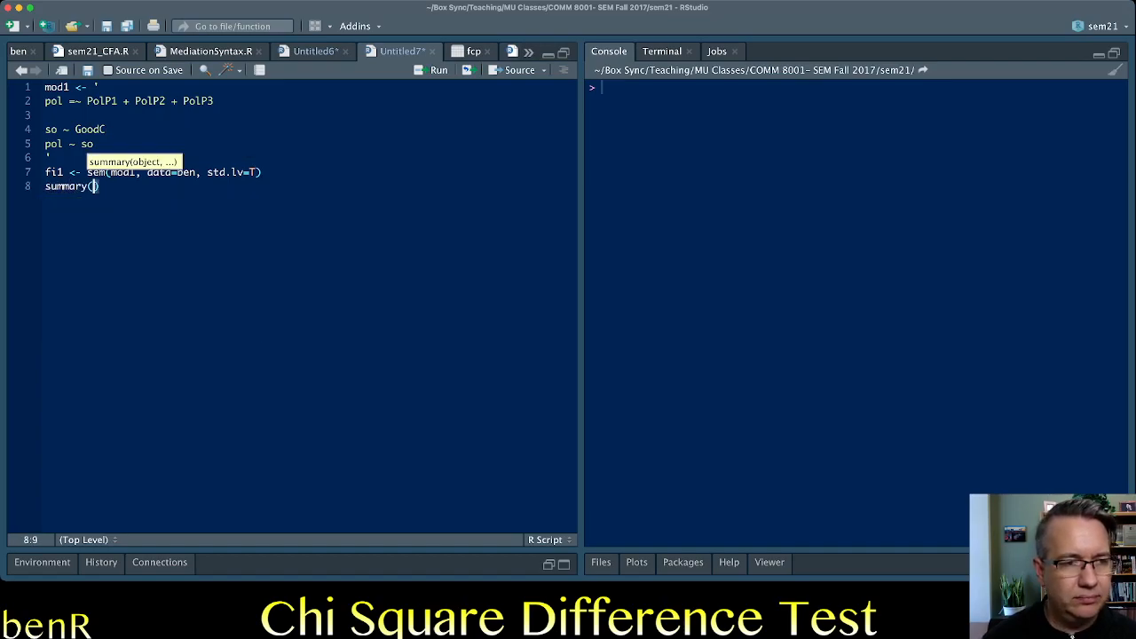
type("fi1")
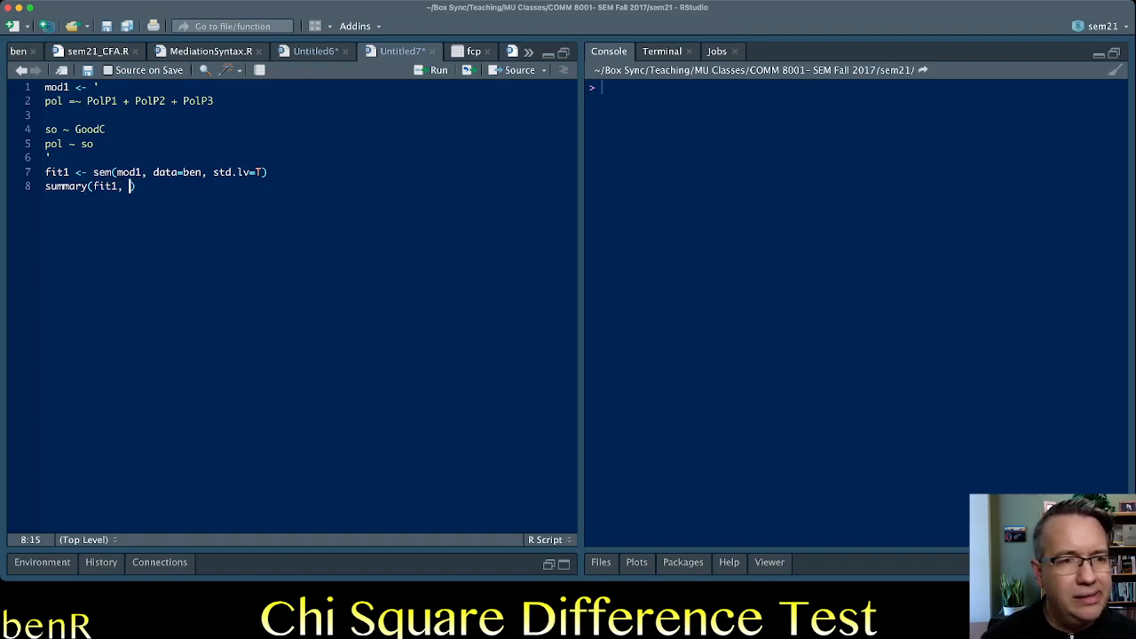
type("fit=T,")
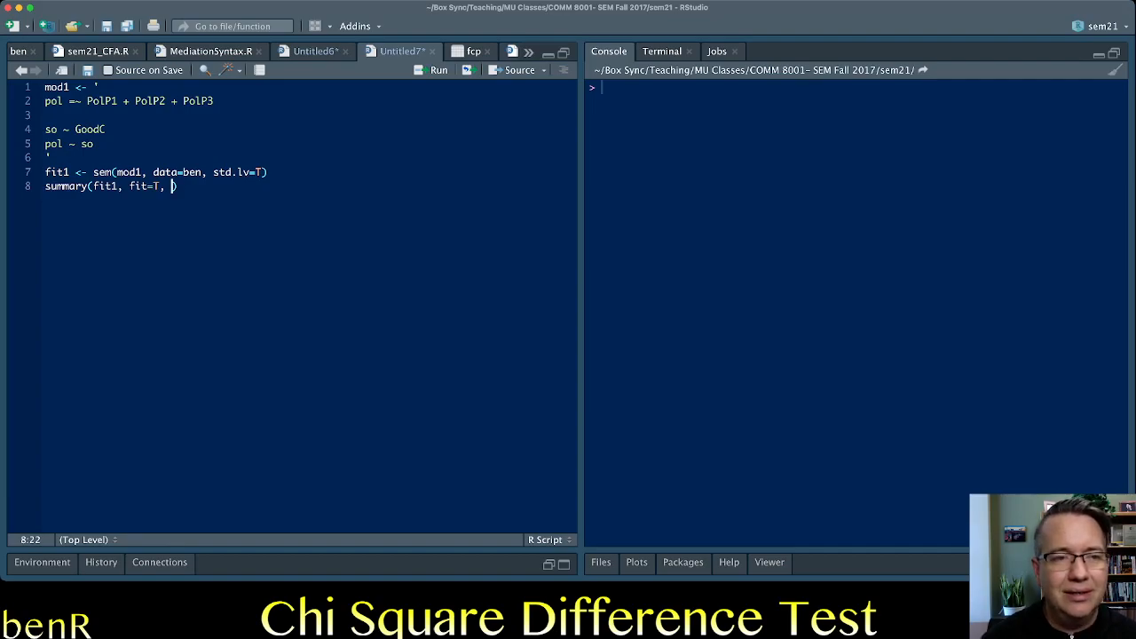
type("standardized=T,")
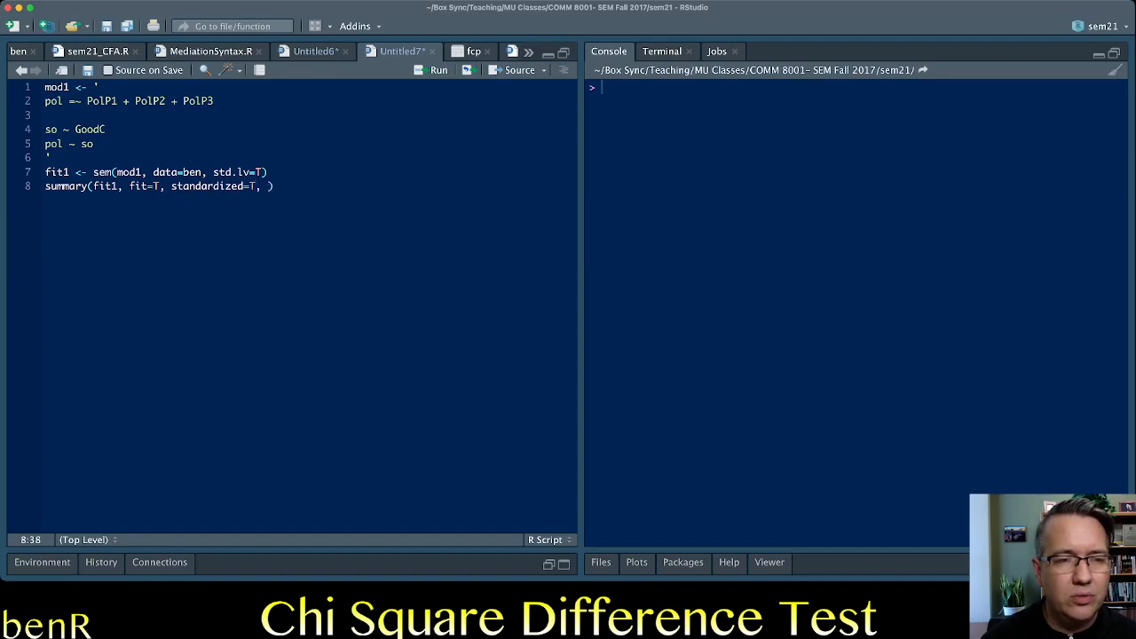
type("rs")
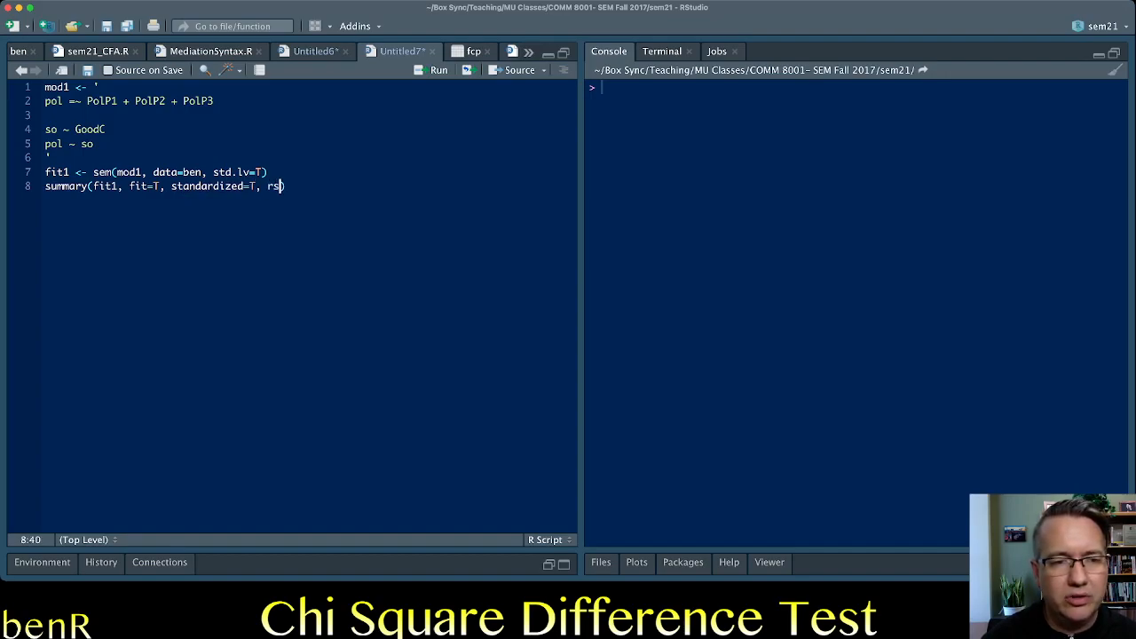
type("quare=")
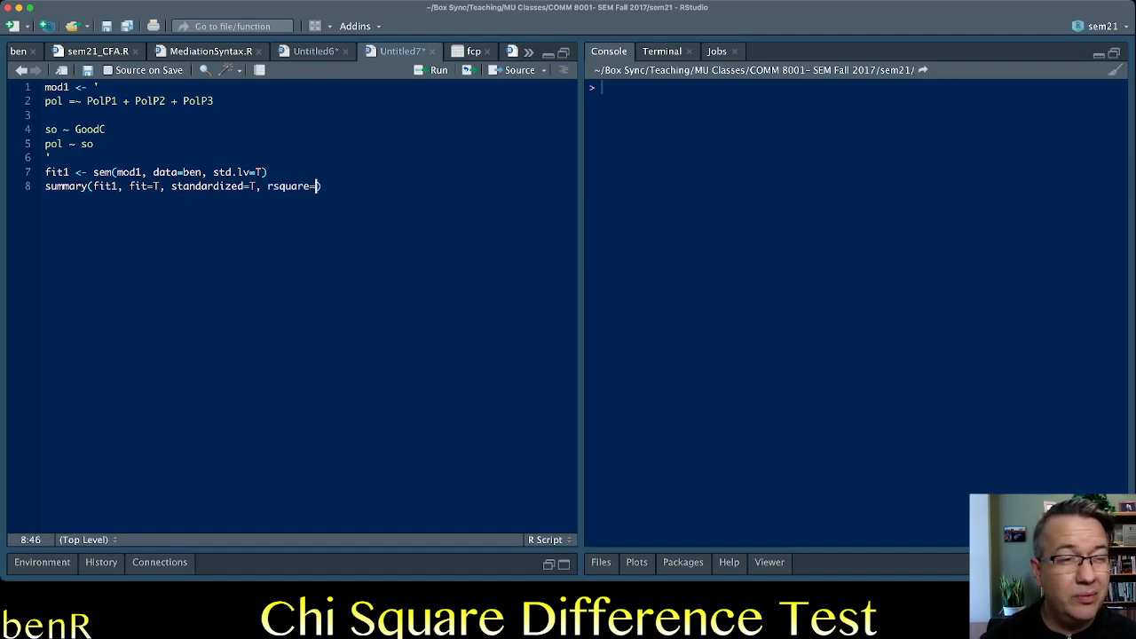
Step: Complete rsquare=T, run the model and inspect the summary's regression and variance output in the console
type("T")
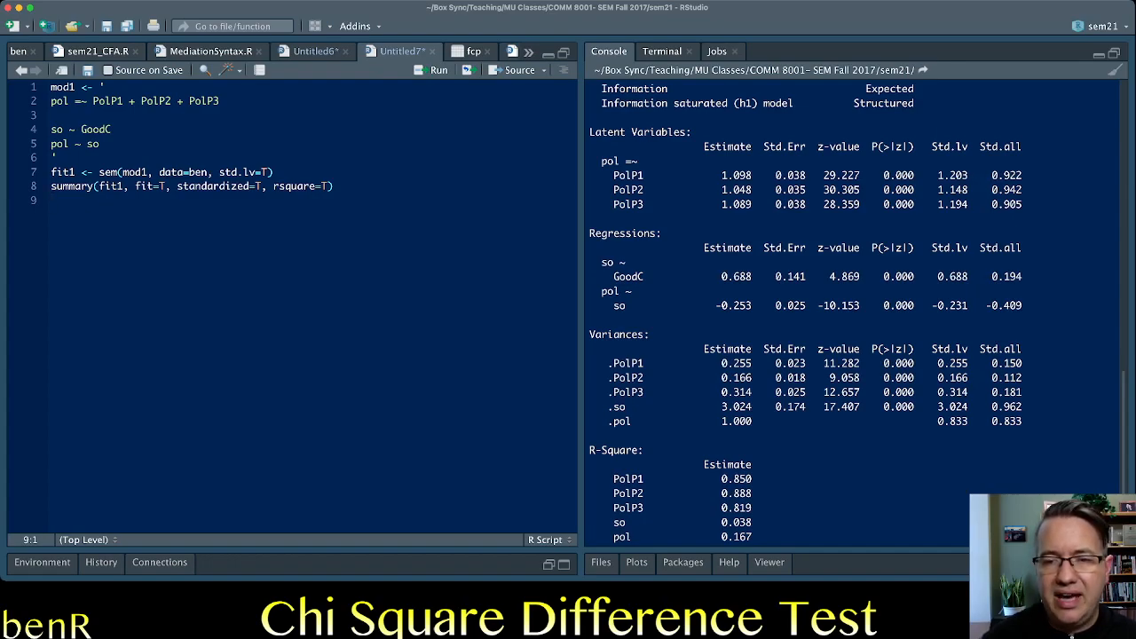
double_click(735, 276)
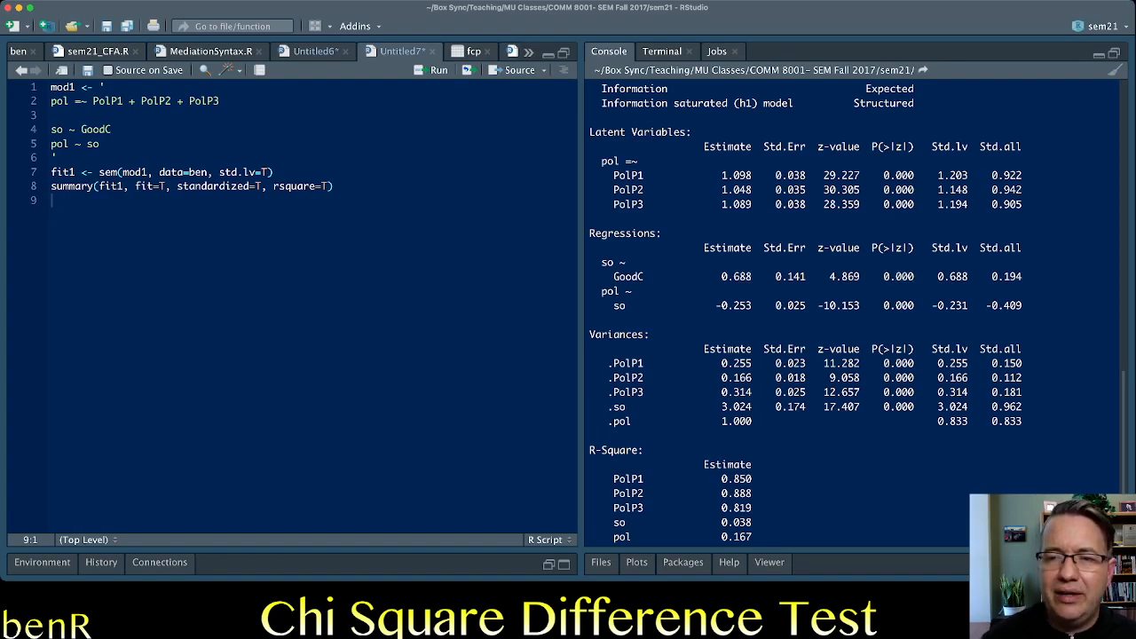
double_click(892, 247)
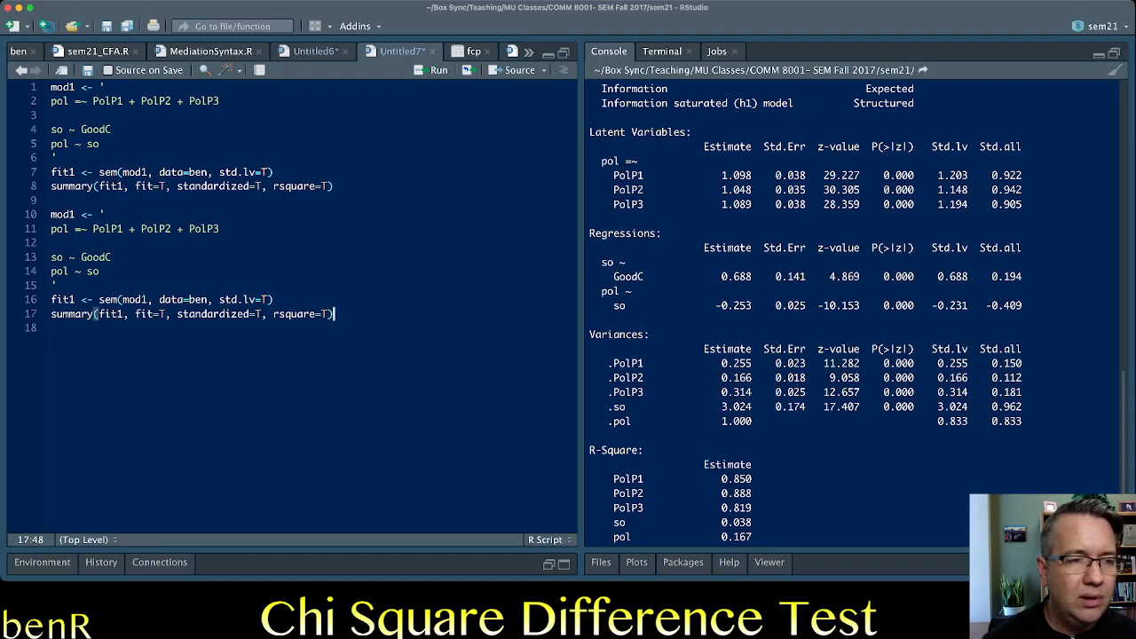
Step: Rename the copy to mod1.1/fit1.1 and constrain its path to so ~ 0*GoodC
left_click(75, 213)
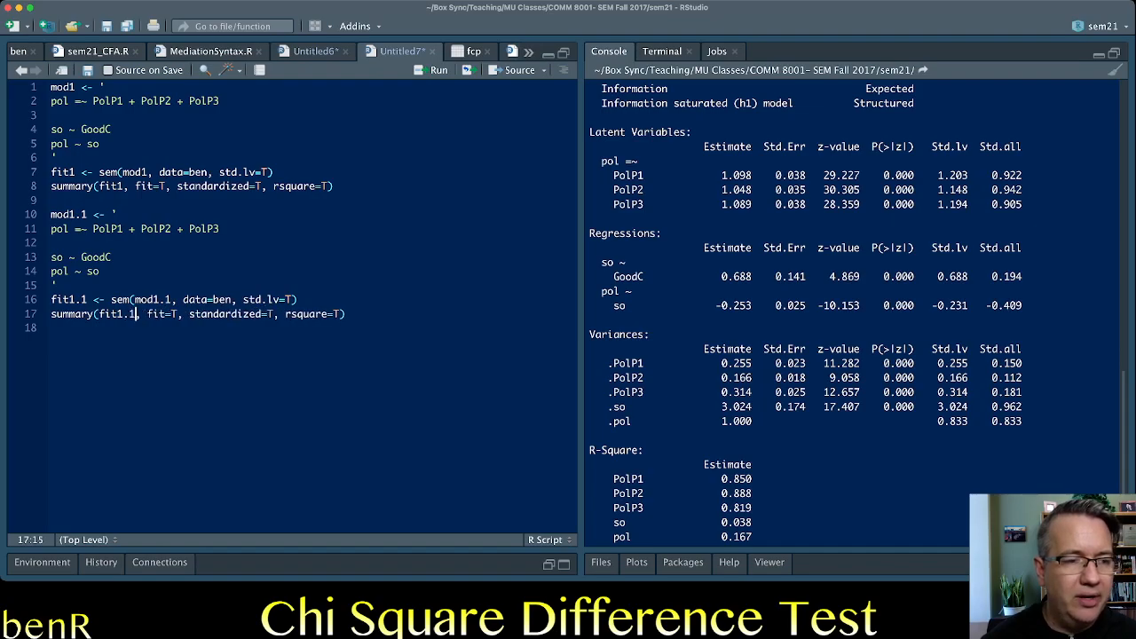
left_click(101, 271)
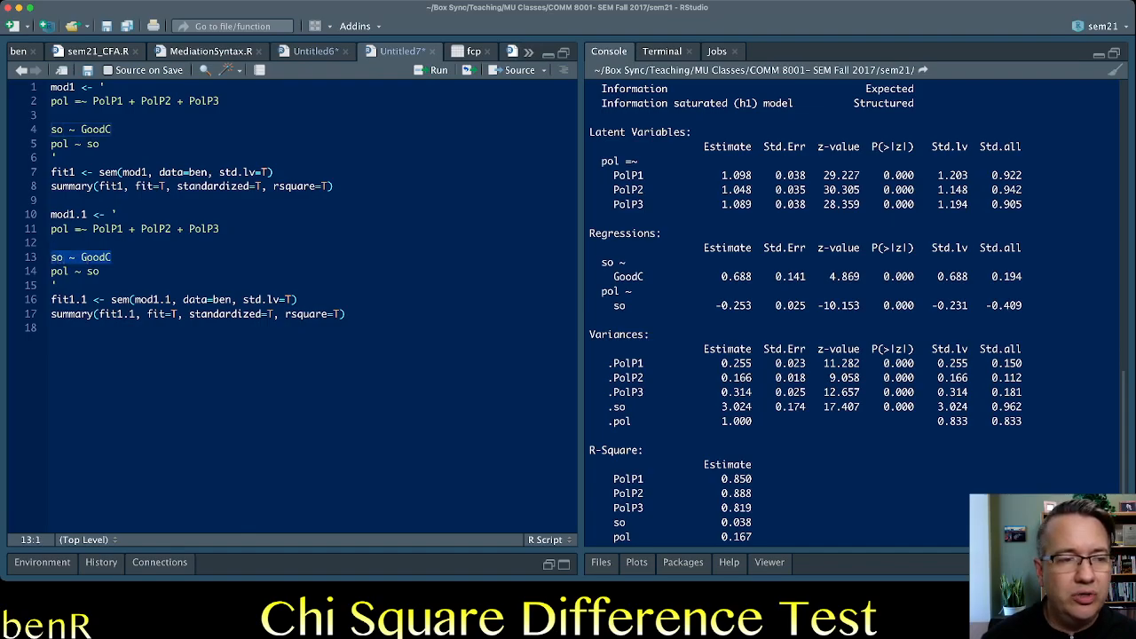
left_click(81, 256)
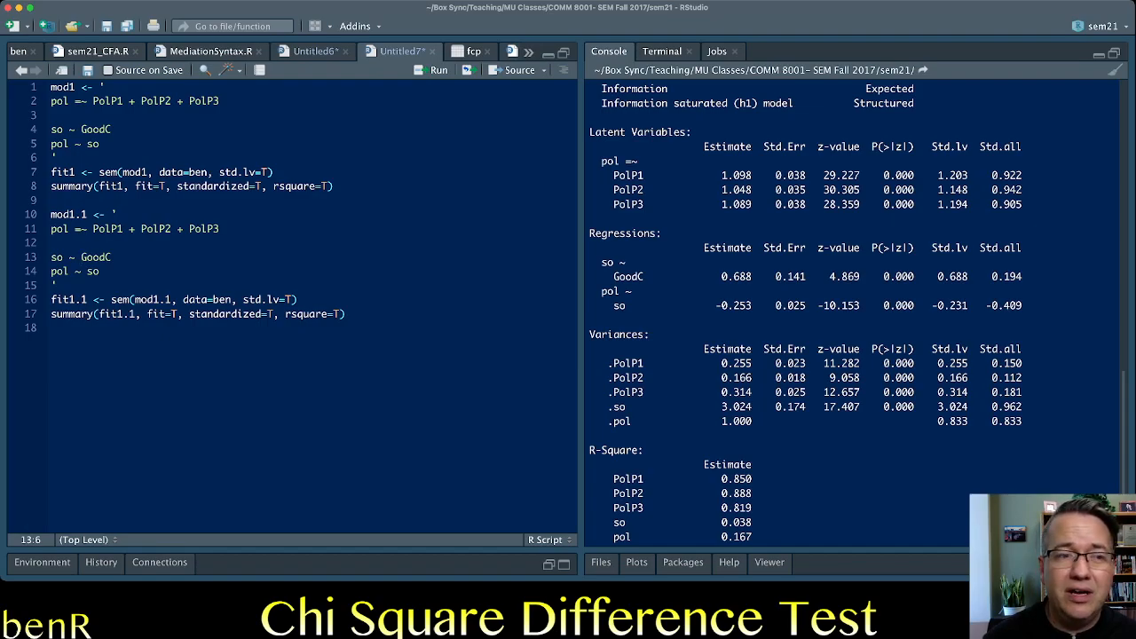
type("*")
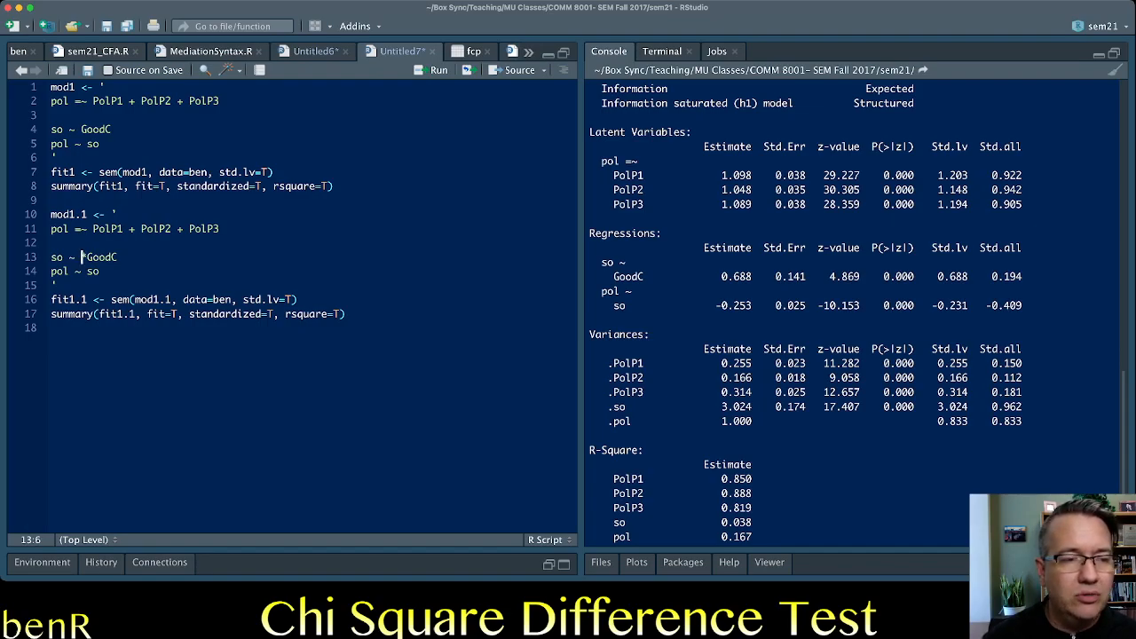
type("*")
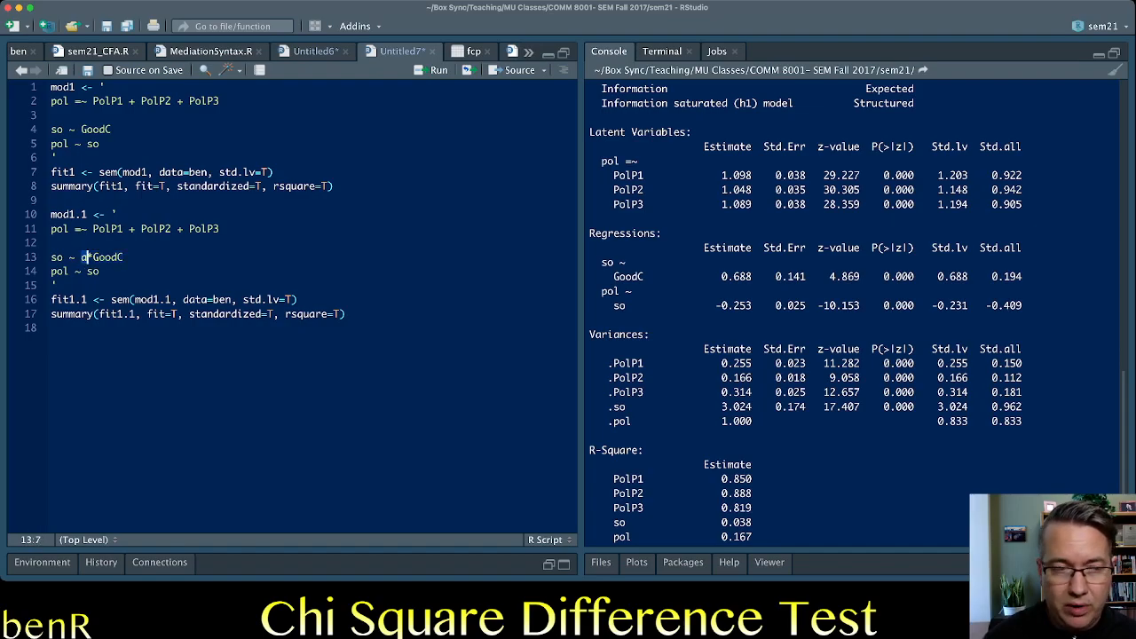
type("0")
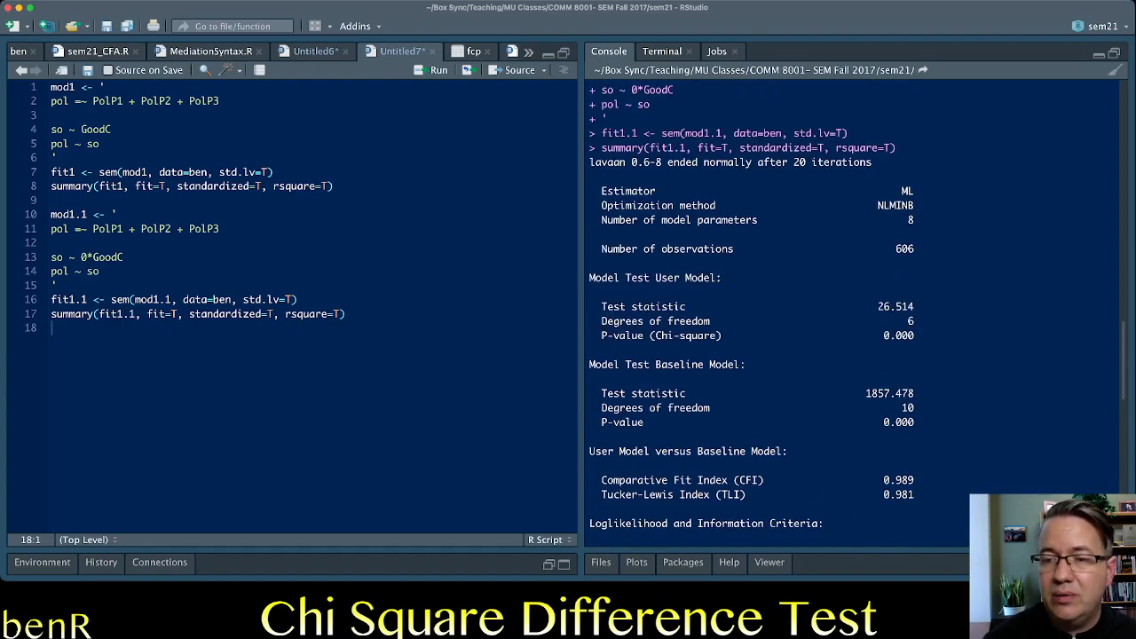
Step: Inspect fit1.1's chi-square of 26.514 on 6 df in the console
double_click(909, 320)
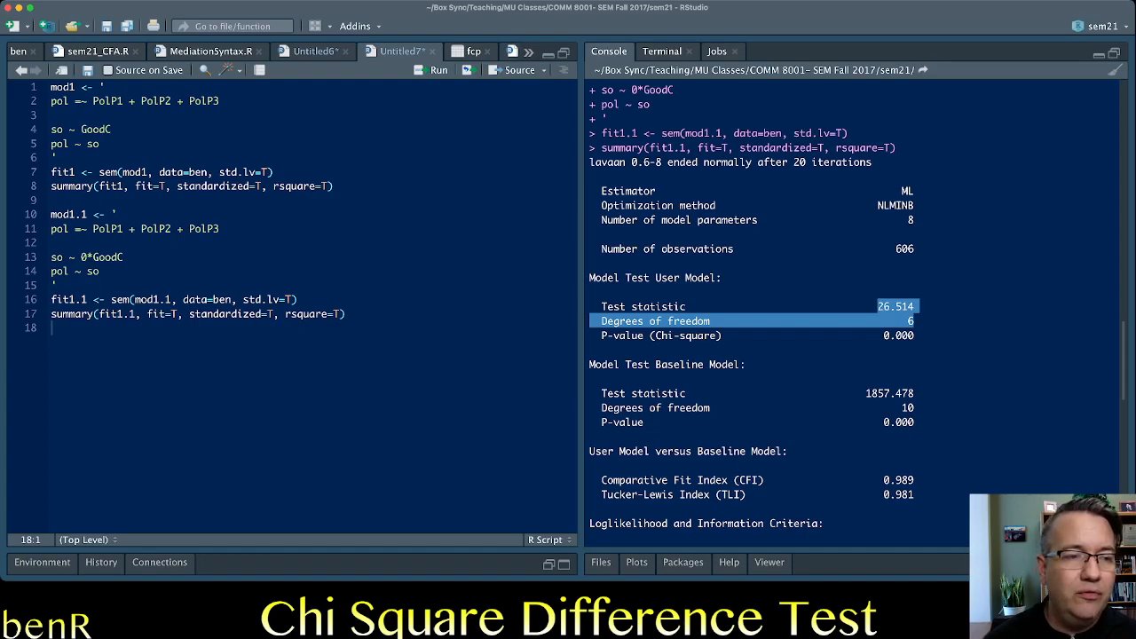
left_click(125, 256)
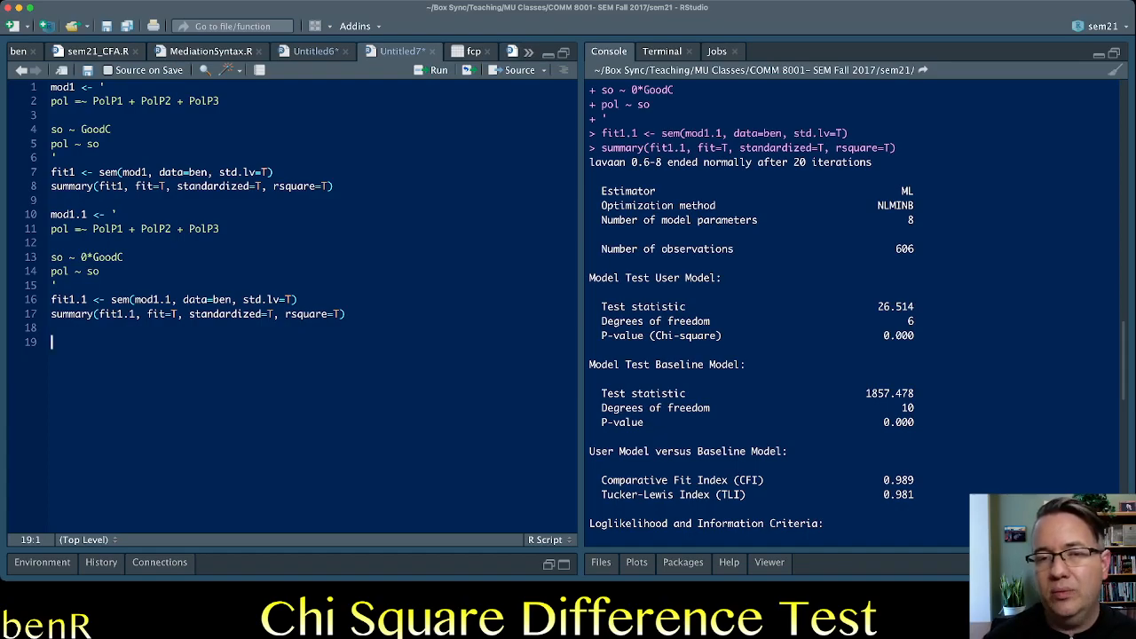
scroll("down", 3)
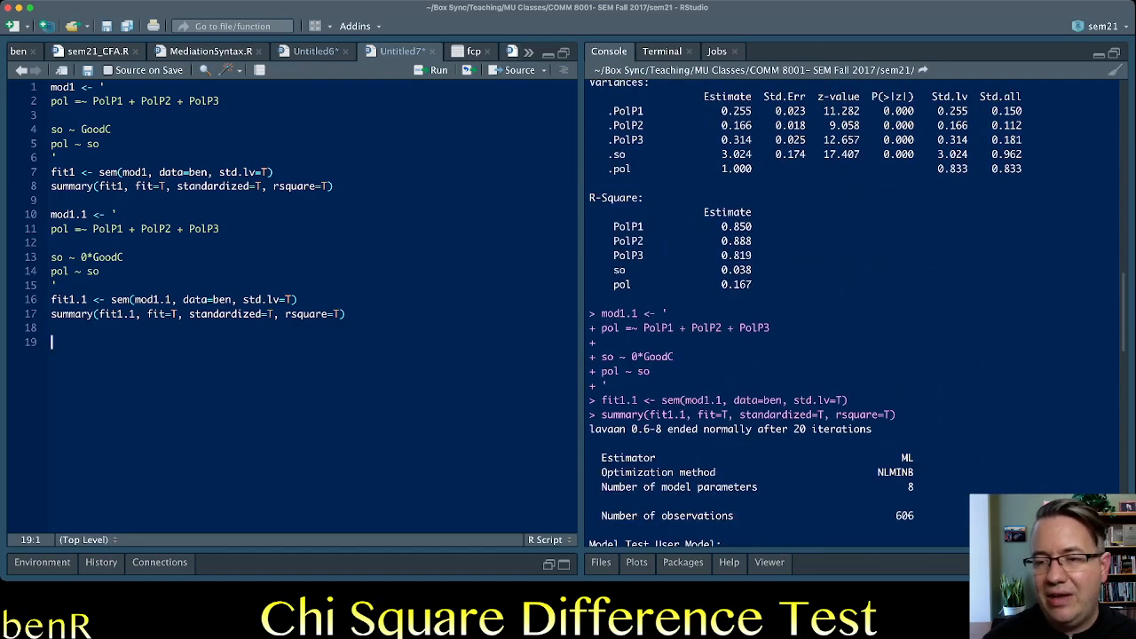
scroll("down", 3)
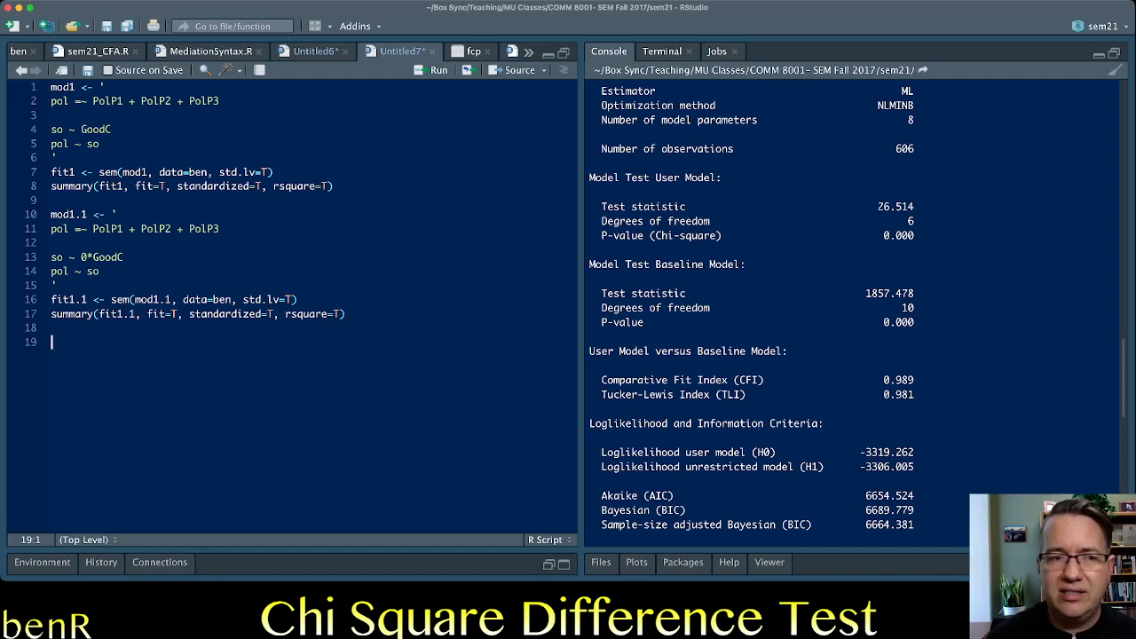
Step: Add install.packages(semTools) and library("semTools") lines to the script
type("install.packages(semTools")
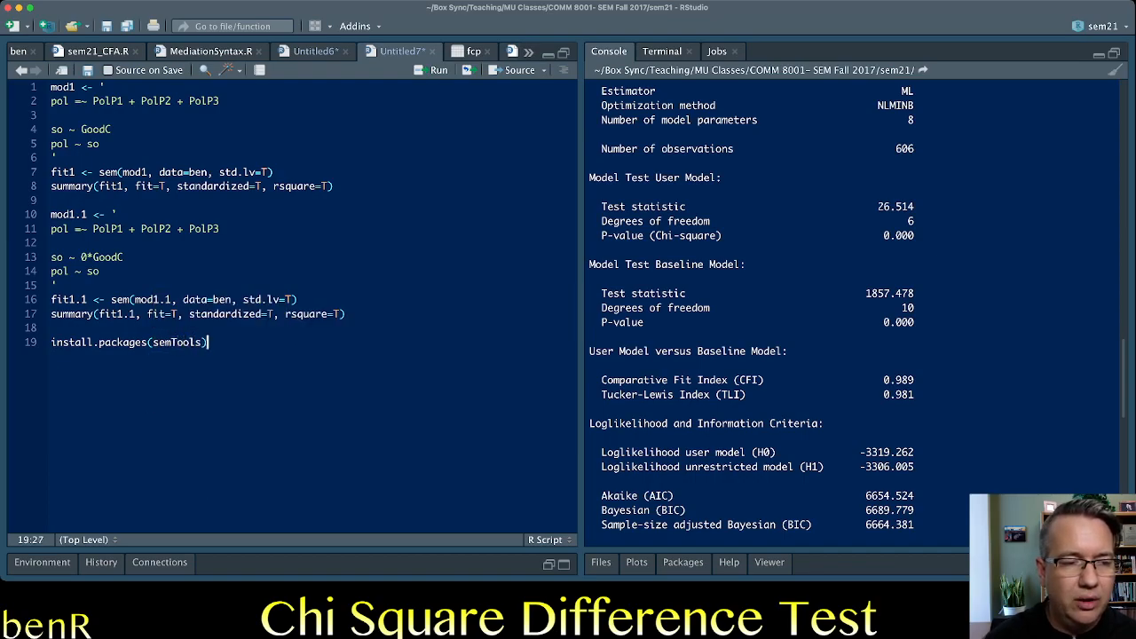
type("library(\"semTools")
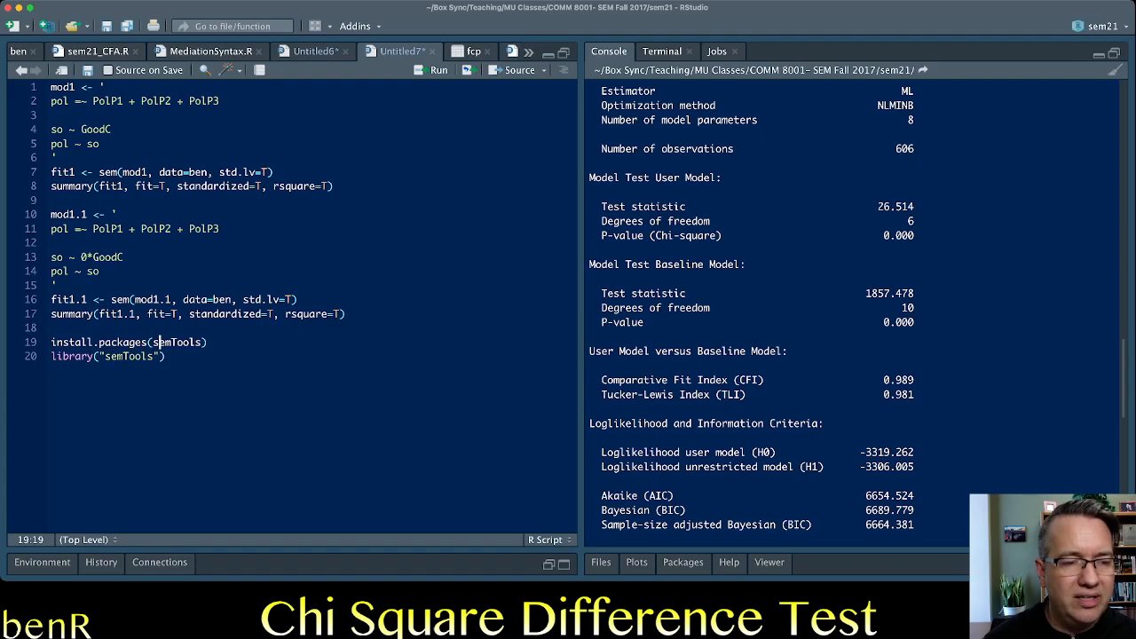
key("enter")
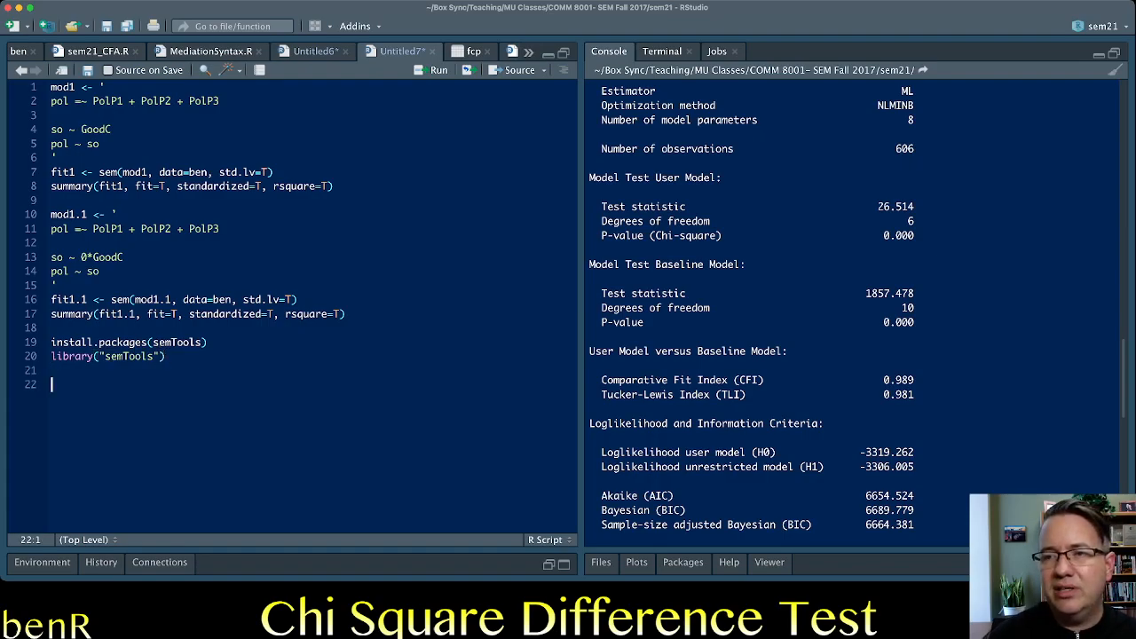
Step: Write anova(fit1, fit1.1) to compare the full and constrained models
type("an")
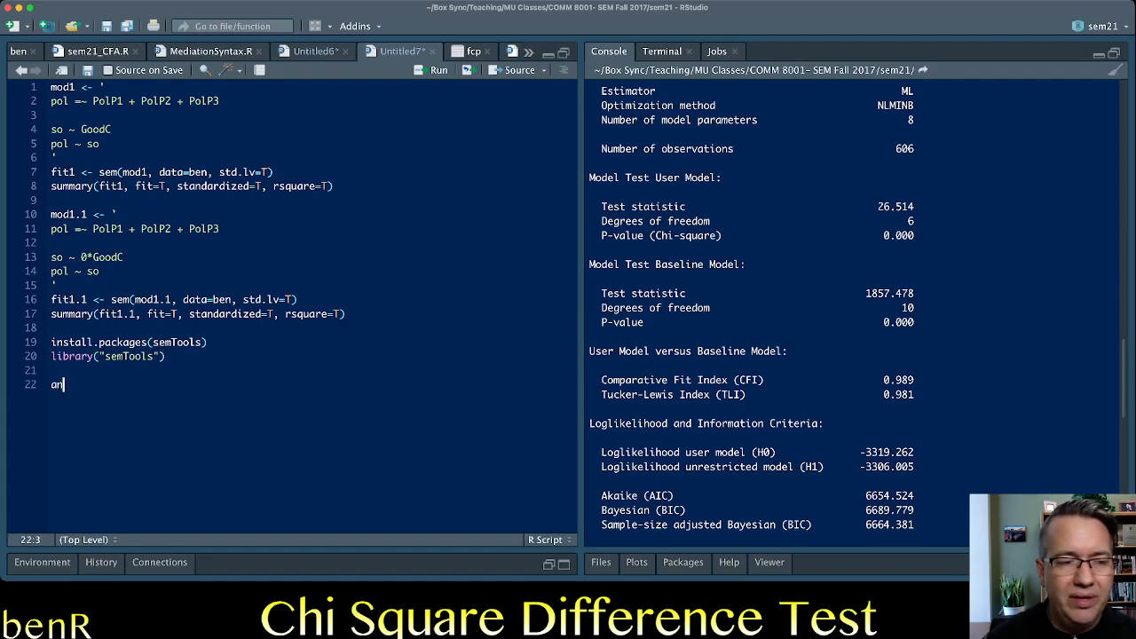
type("ova")
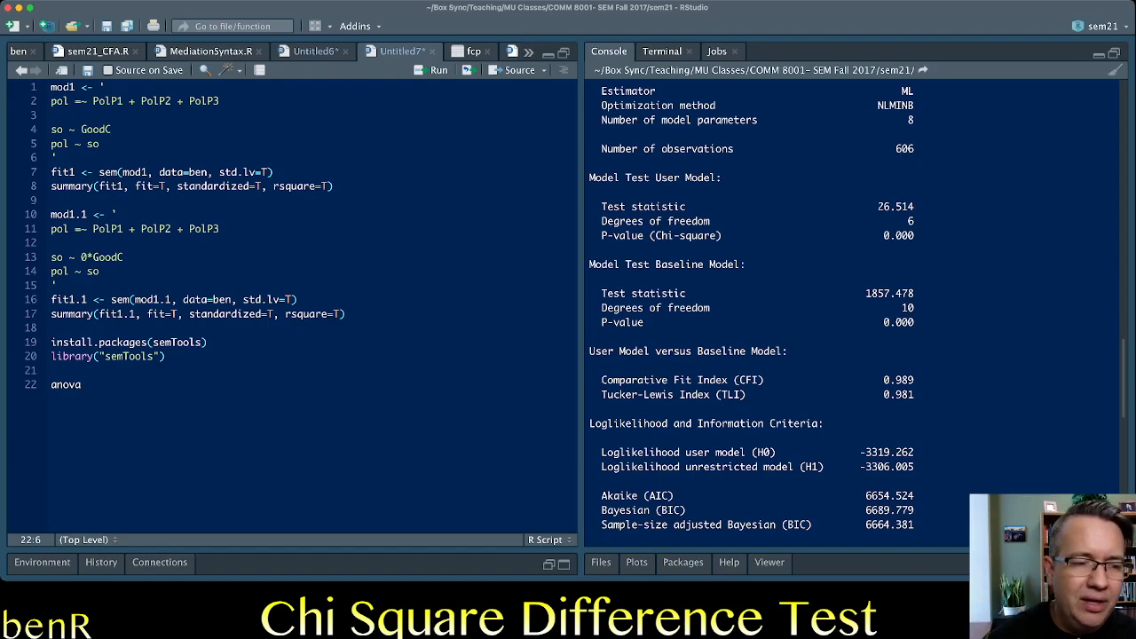
type("()")
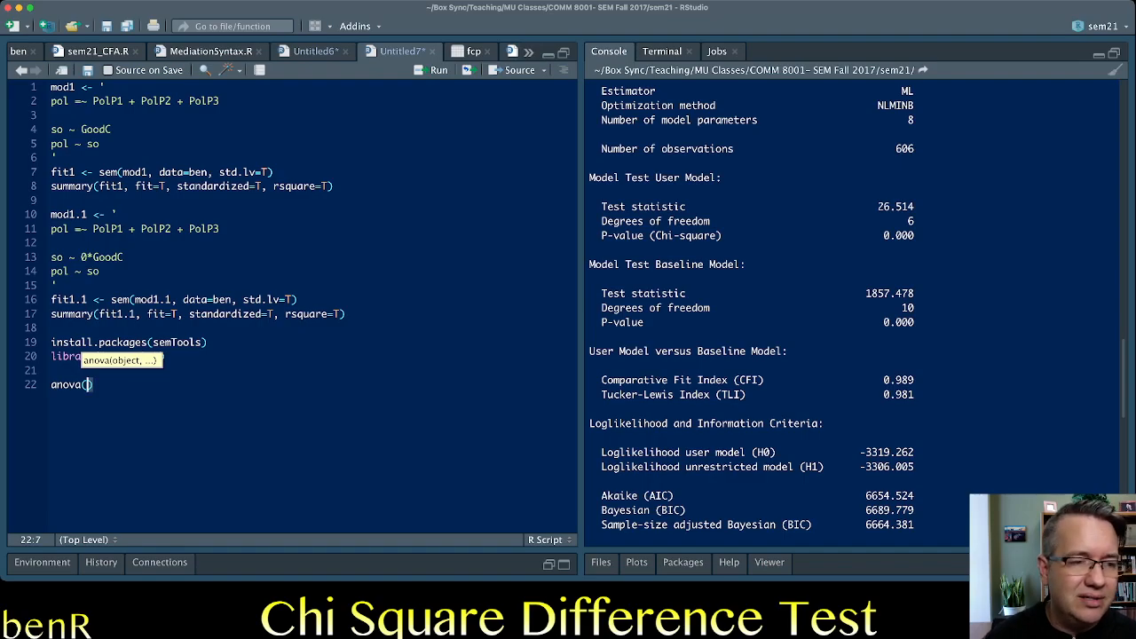
type("fit1,")
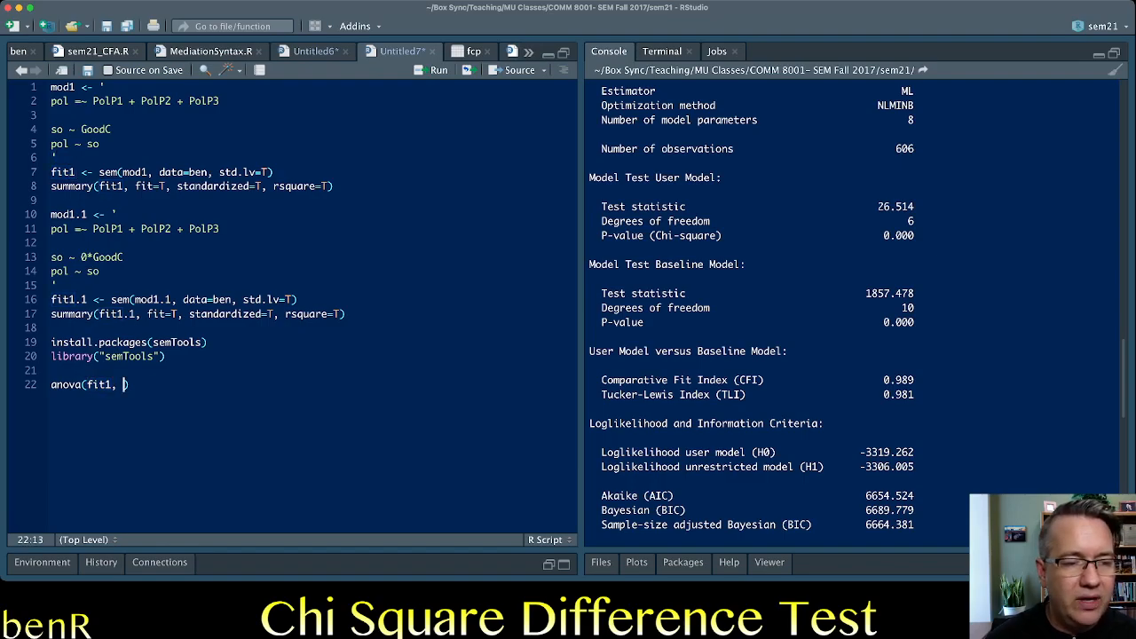
type("fit1.1")
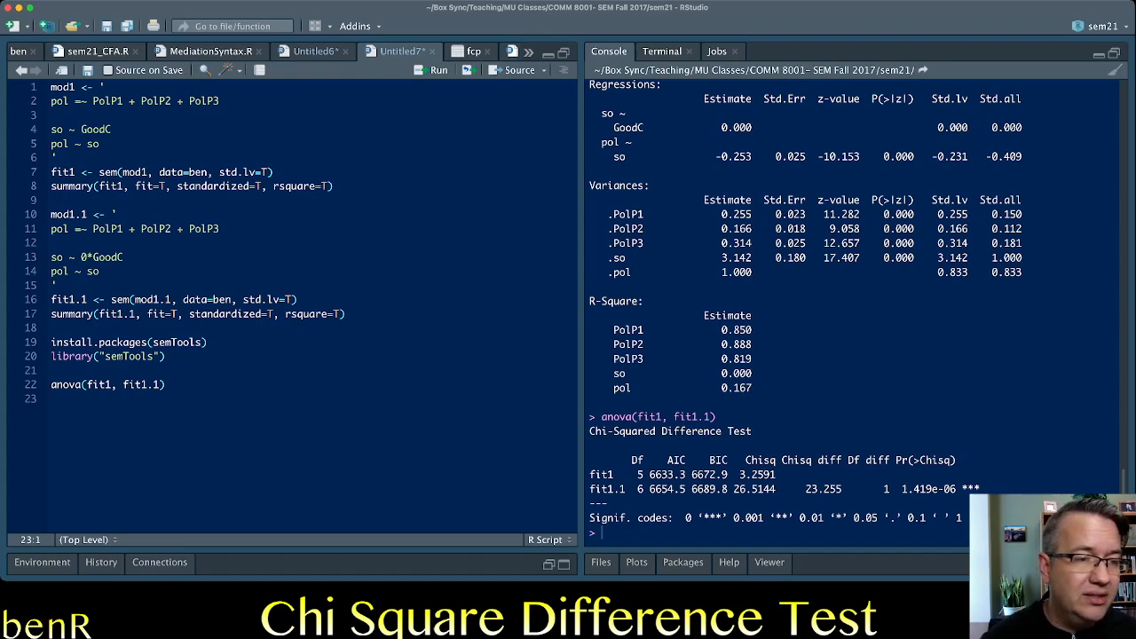
Step: Duplicate the mod1.1 block as mod1.2/fit1.2 with so ~ GoodC restored and pol ~ 0*so
left_click_drag(51, 214, 56, 284)
type("pol ~ 0*so")
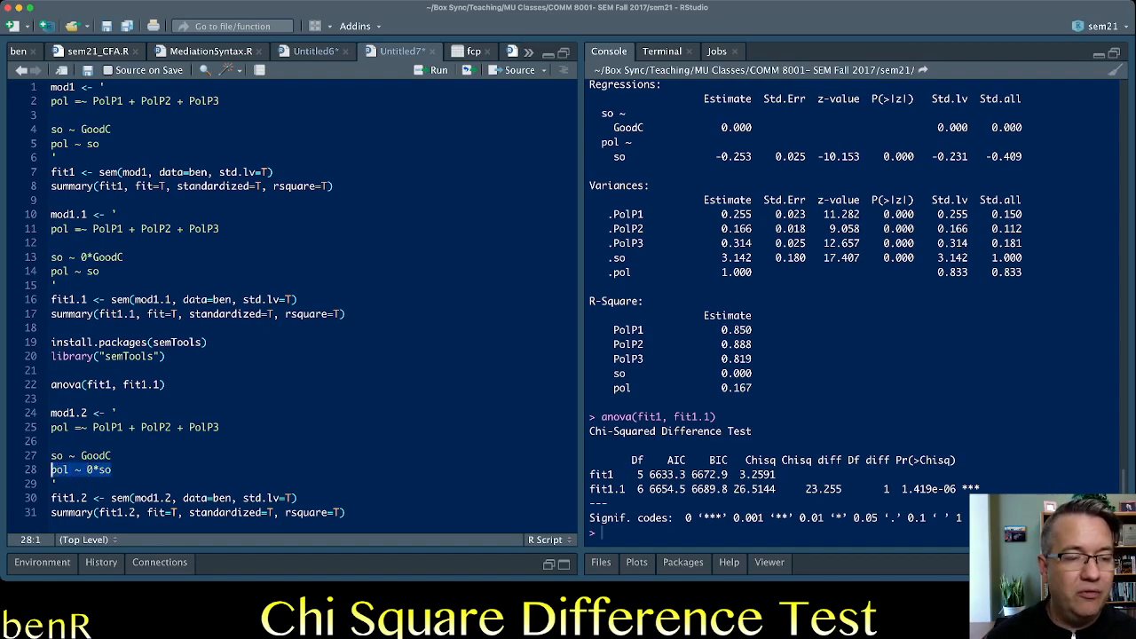
left_click(73, 413)
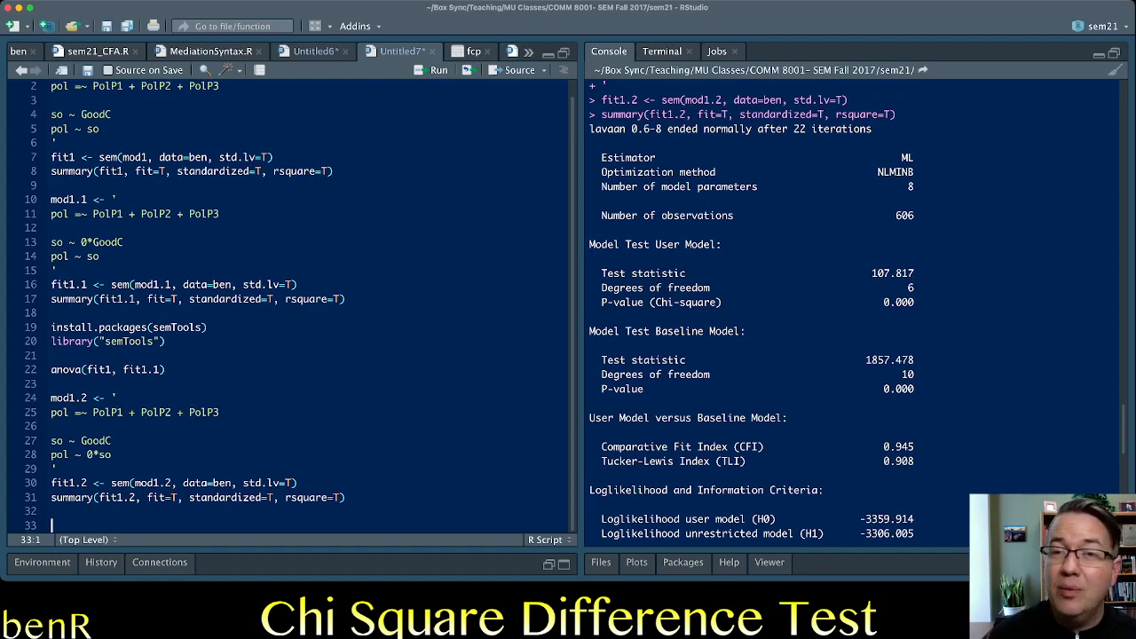
Step: Write anova(fit1, fit1.2) comparing the full model with the pol ~ so-constrained model
type("anova(fit1,")
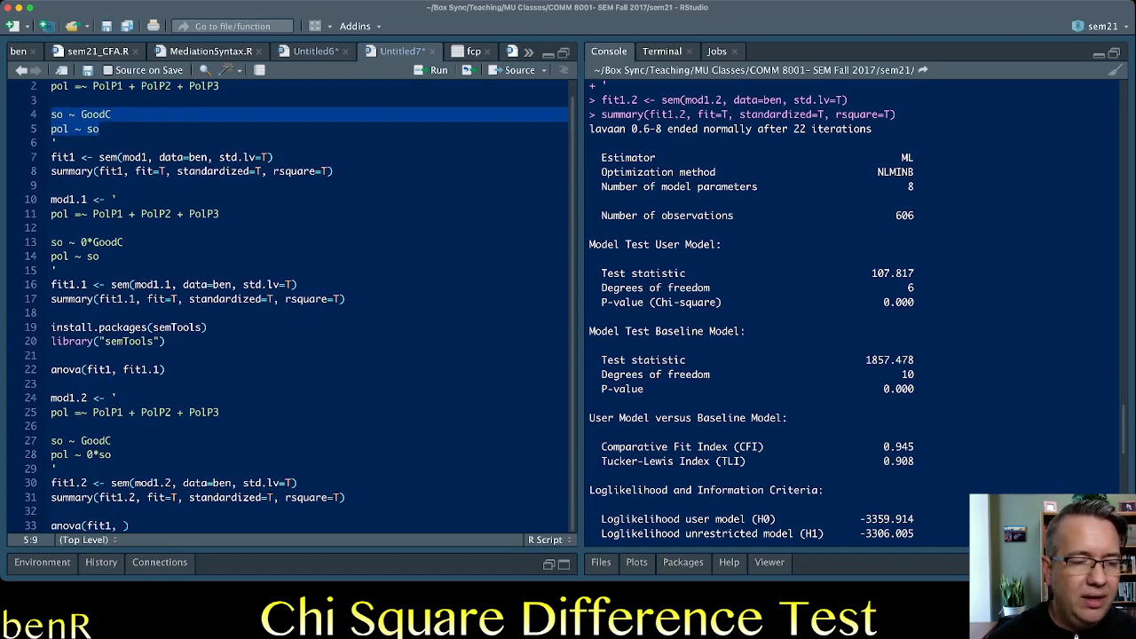
type("fit")
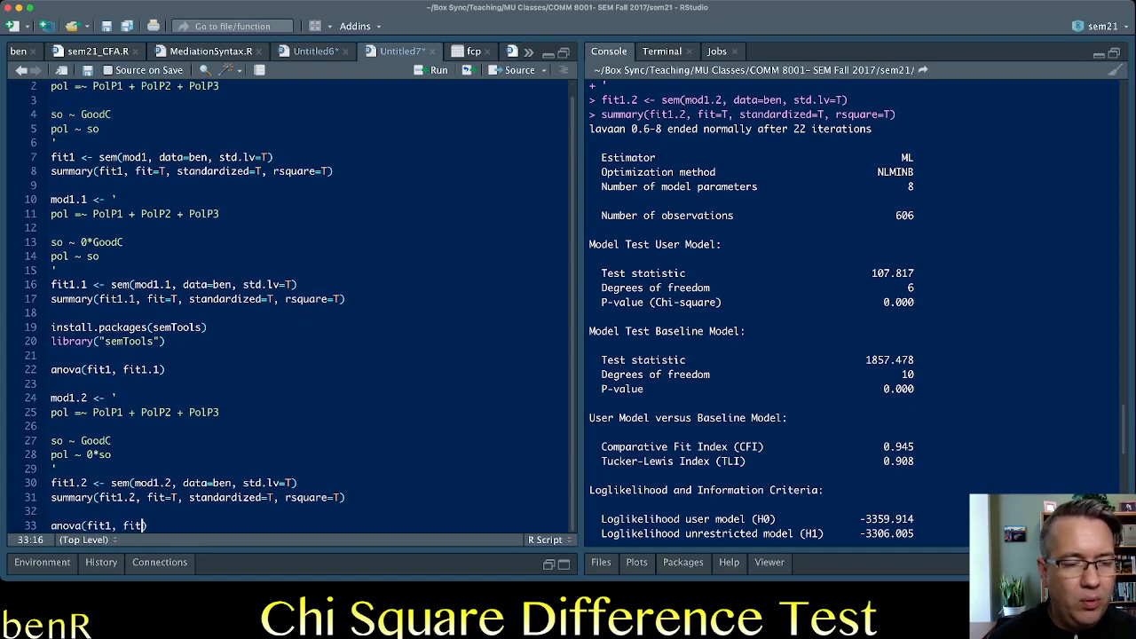
type(".2)")
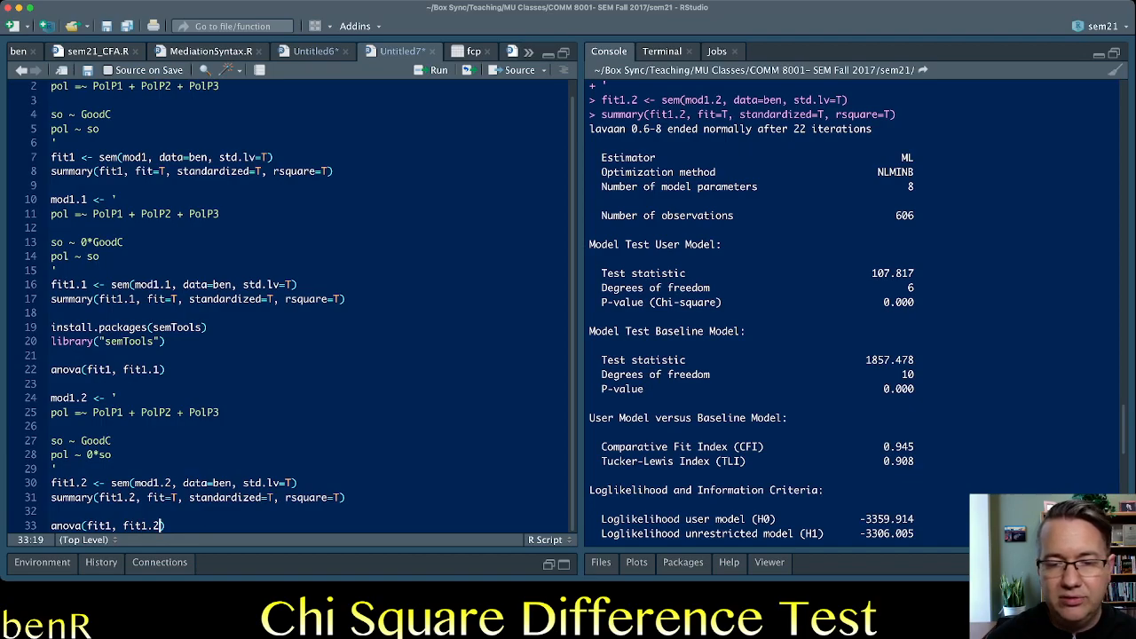